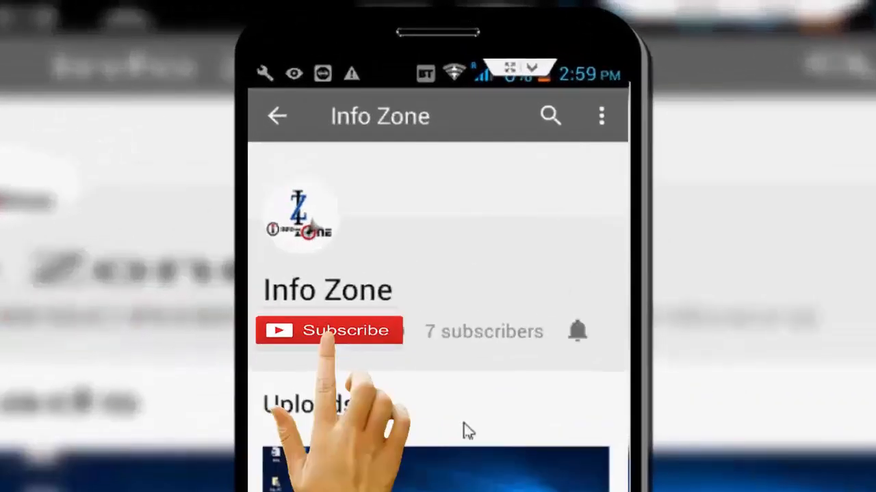
- Search Start for 'windows firewall' and open the Windows Defender Firewall control panel
click(330, 331)
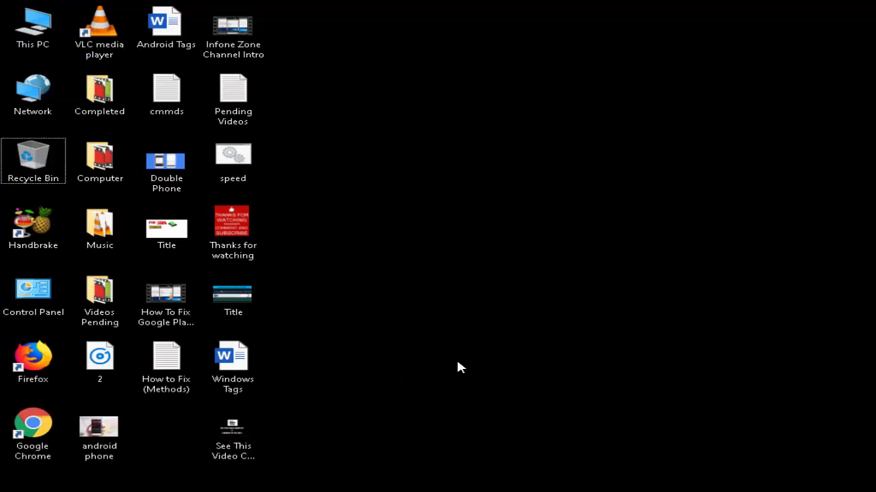
click(7, 491)
text(windows firewall)
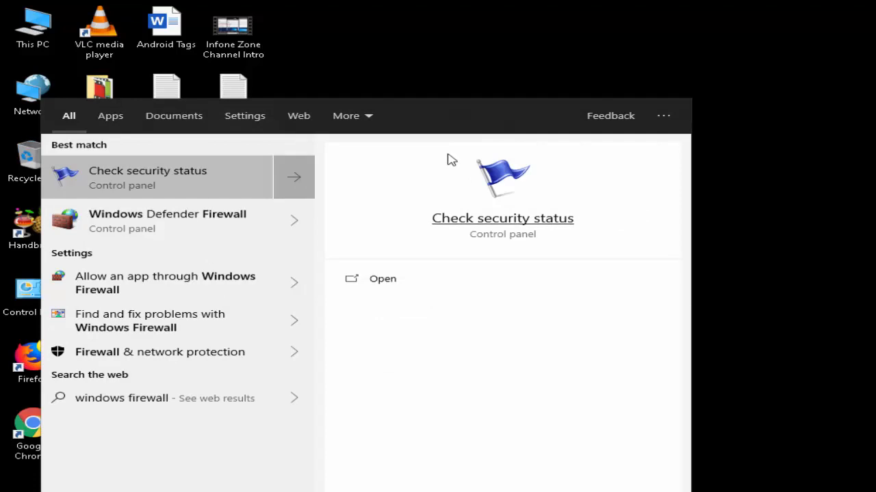
mouse_move(138, 229)
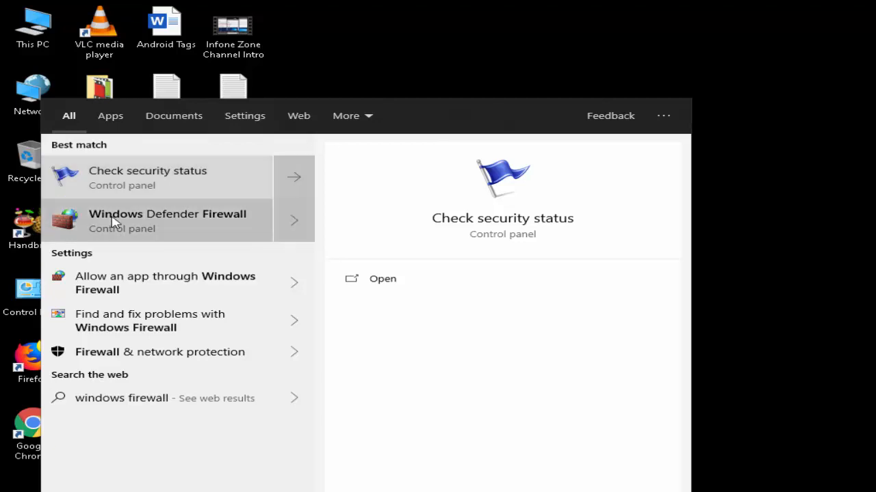
click(167, 220)
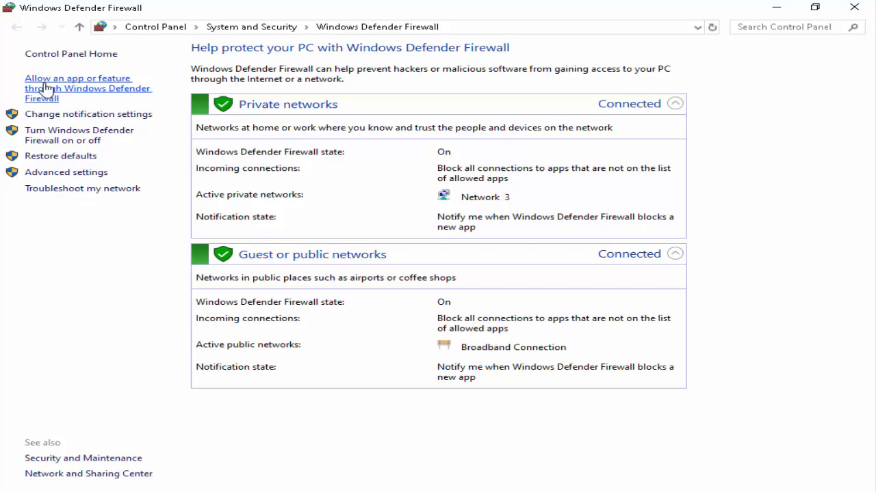
mouse_move(53, 98)
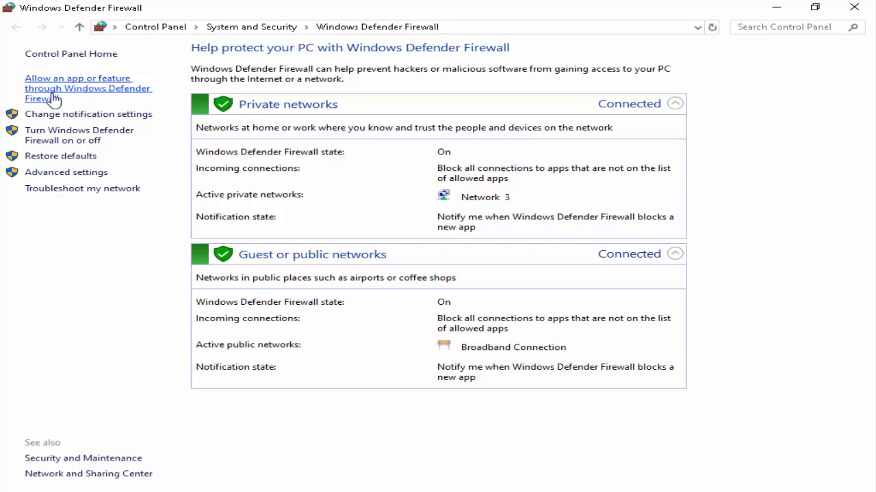
mouse_move(72, 91)
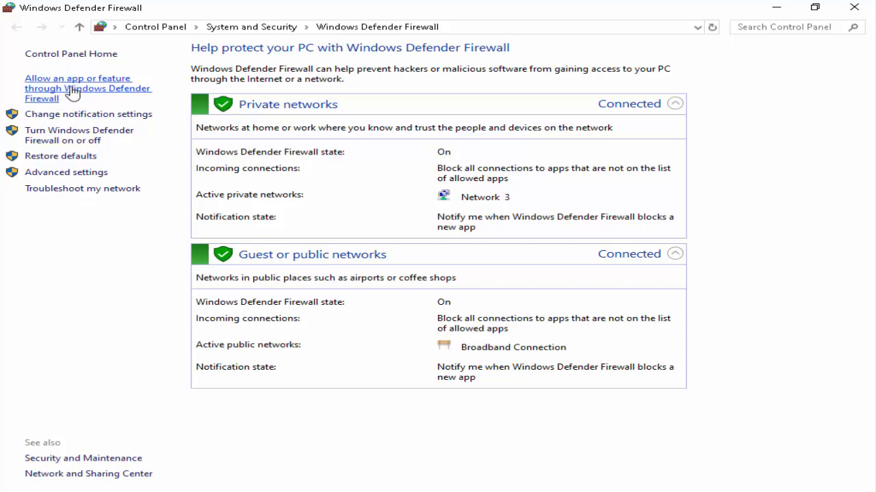
- Open the allowed apps list and scroll down to Google Chrome's entry
click(78, 88)
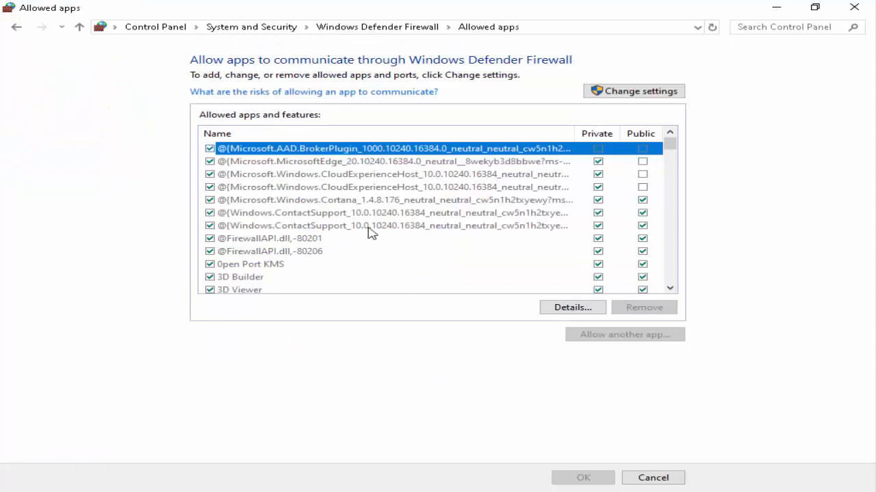
mouse_move(356, 200)
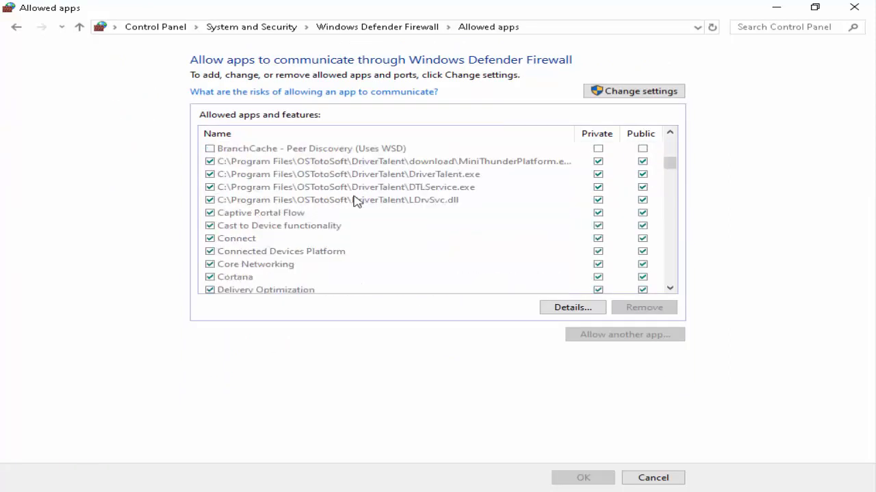
scroll(down, 3)
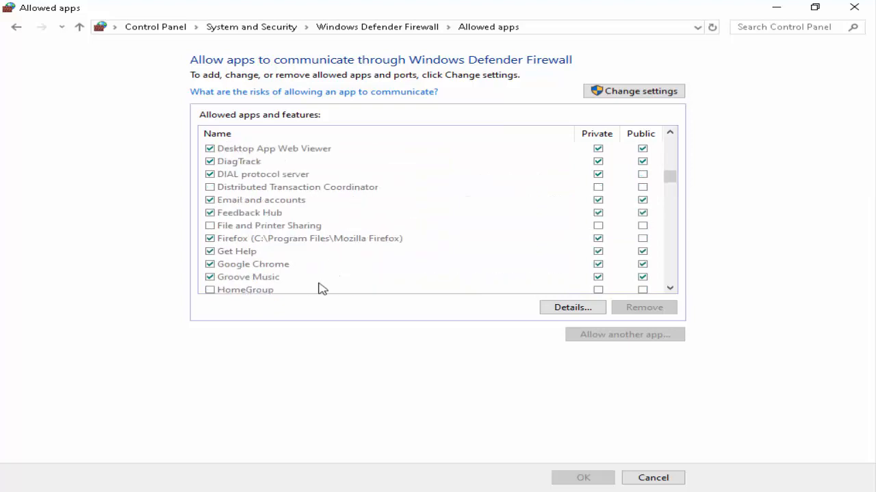
mouse_move(318, 279)
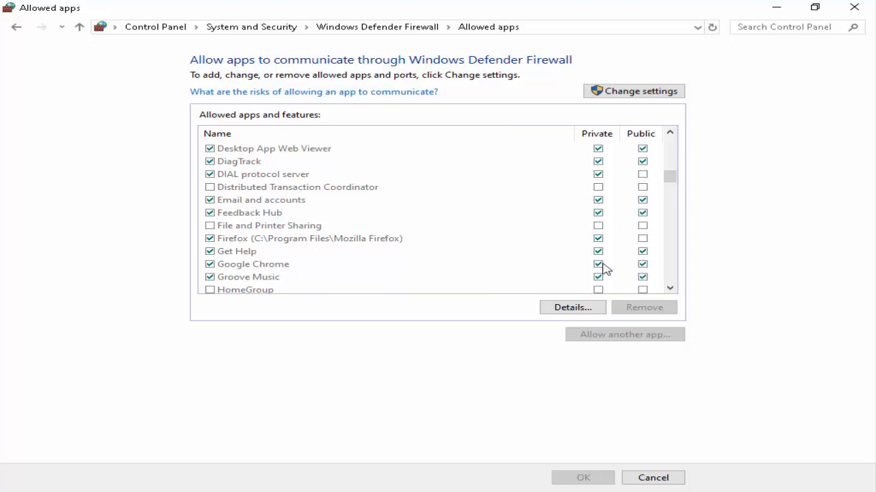
click(254, 264)
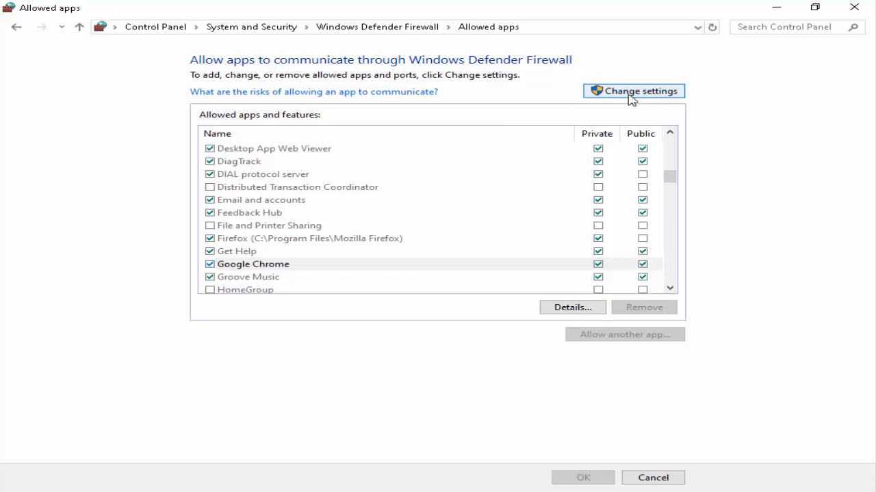
- Unlock editing, keep Chrome allowed on Private and Public, and close the firewall window
click(639, 91)
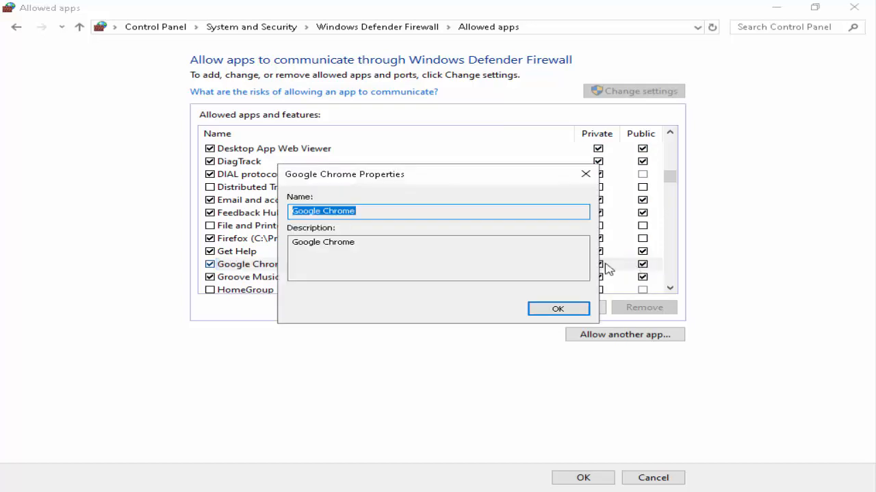
click(558, 309)
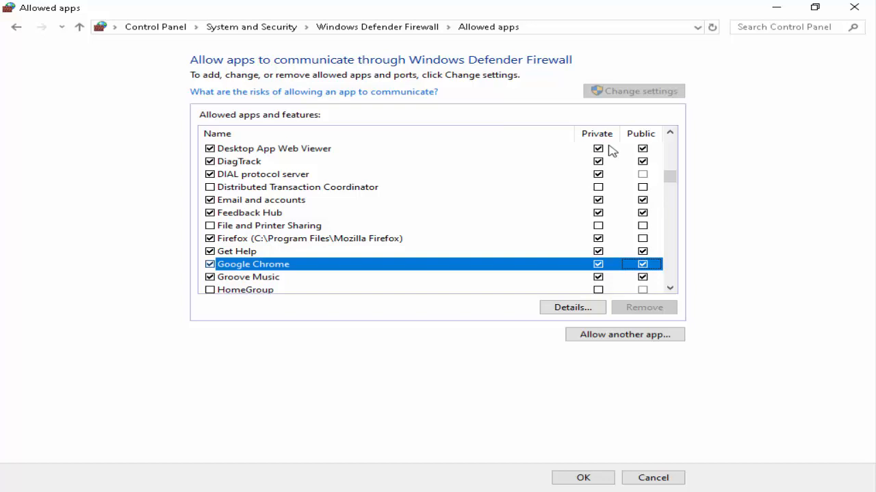
mouse_move(854, 8)
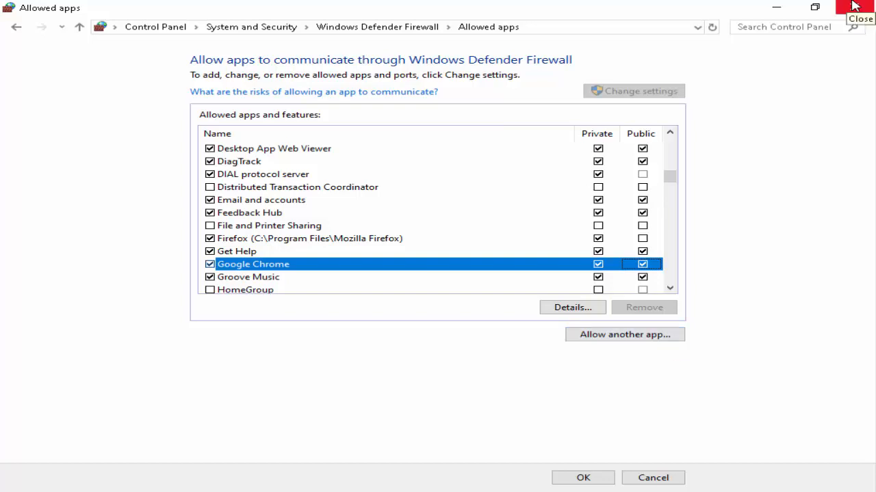
click(858, 8)
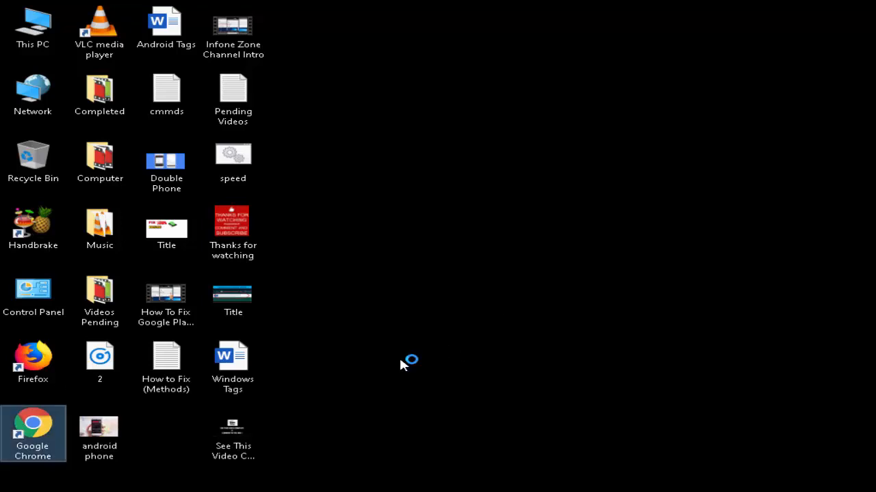
- Launch Google Chrome and open chrome://settings from the three-dot menu
click(856, 41)
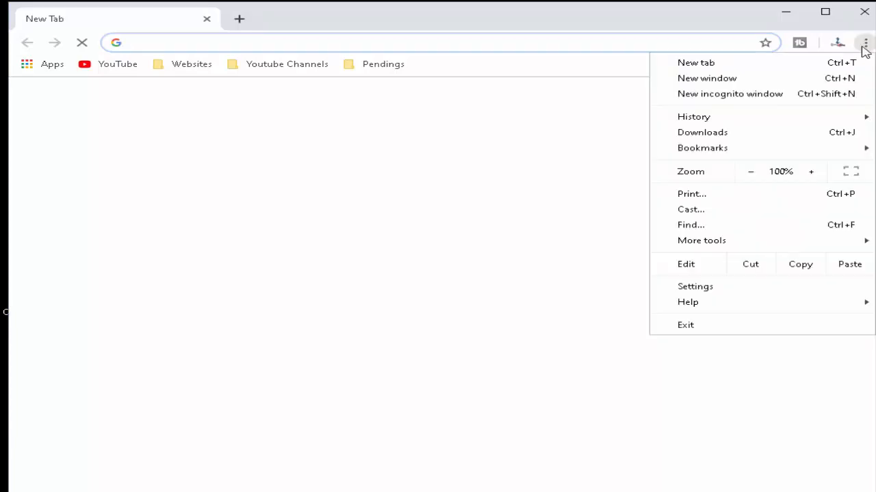
mouse_move(694, 286)
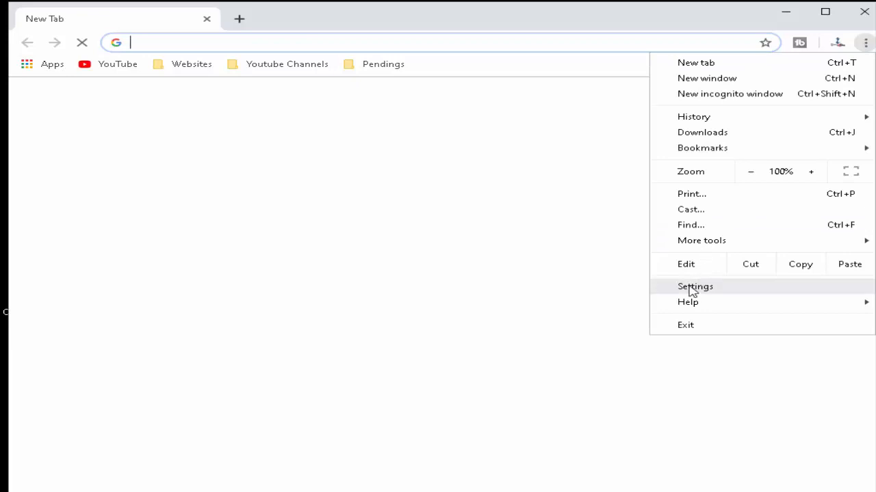
click(693, 286)
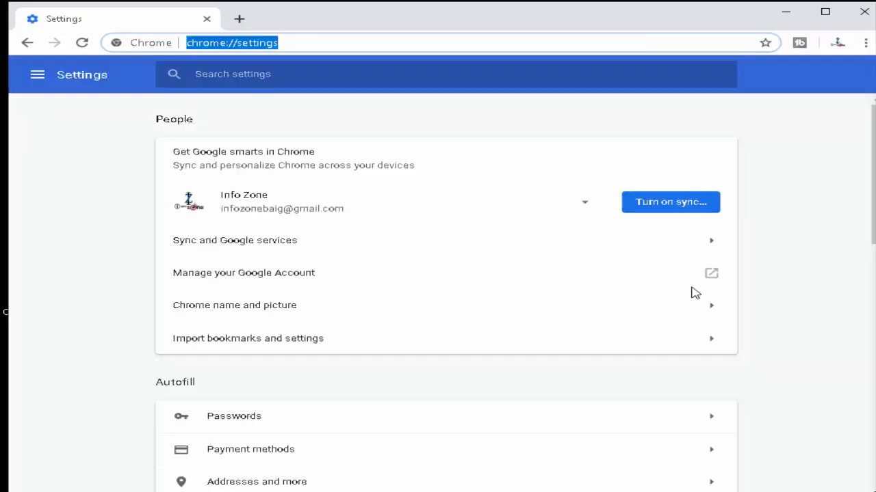
- Expand Chrome's Advanced settings and scroll to Privacy and security
scroll(down, 3)
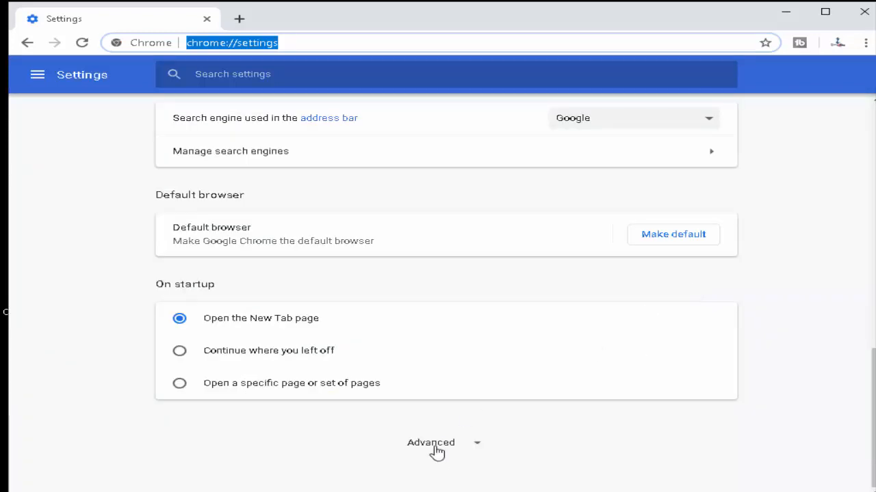
click(428, 443)
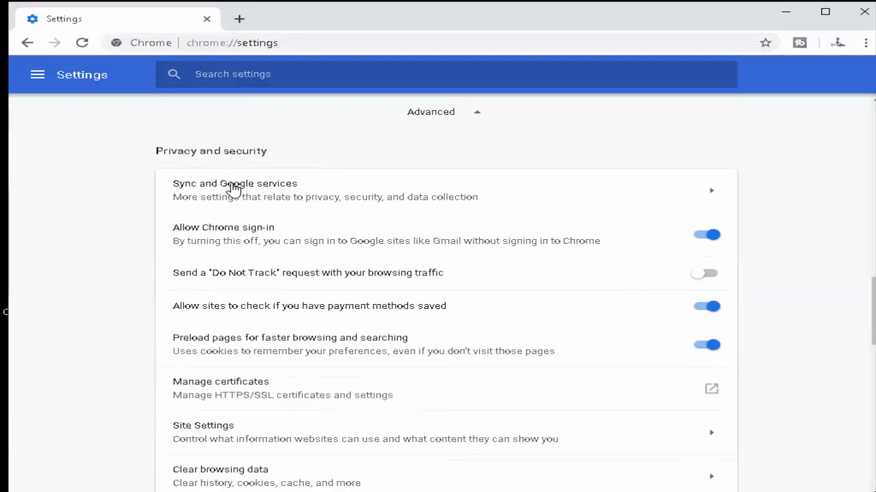
mouse_move(174, 167)
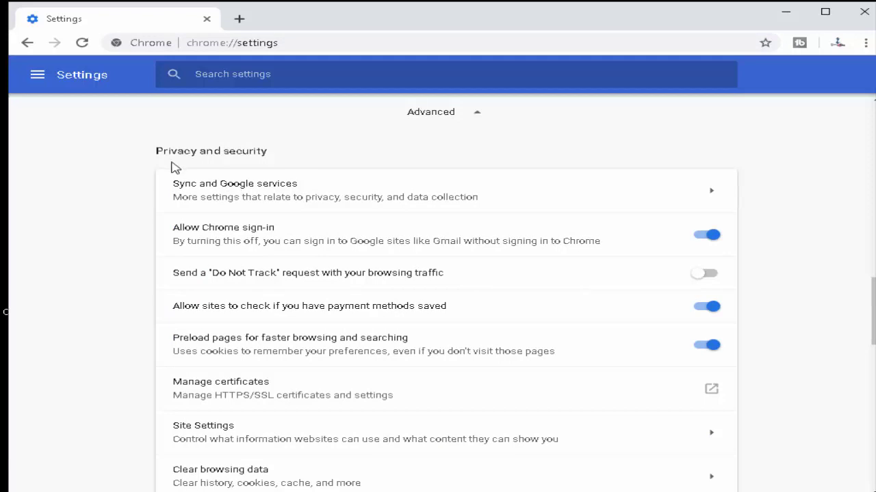
mouse_move(257, 167)
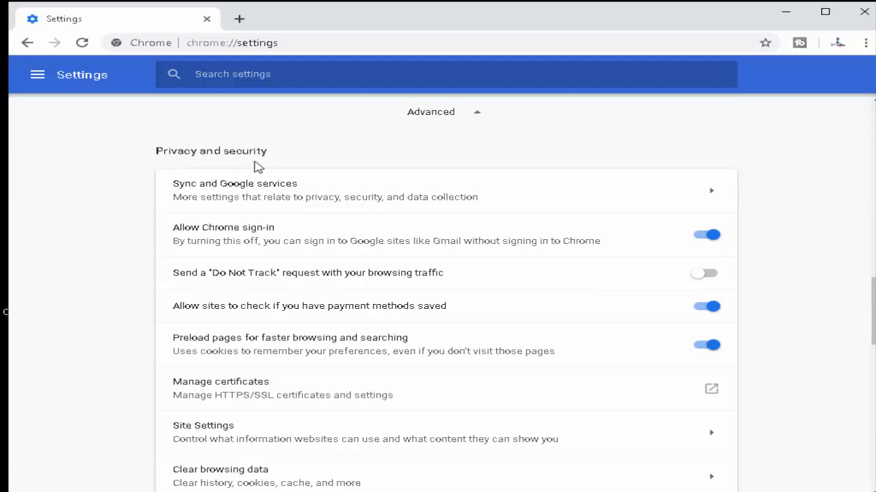
scroll(down, 3)
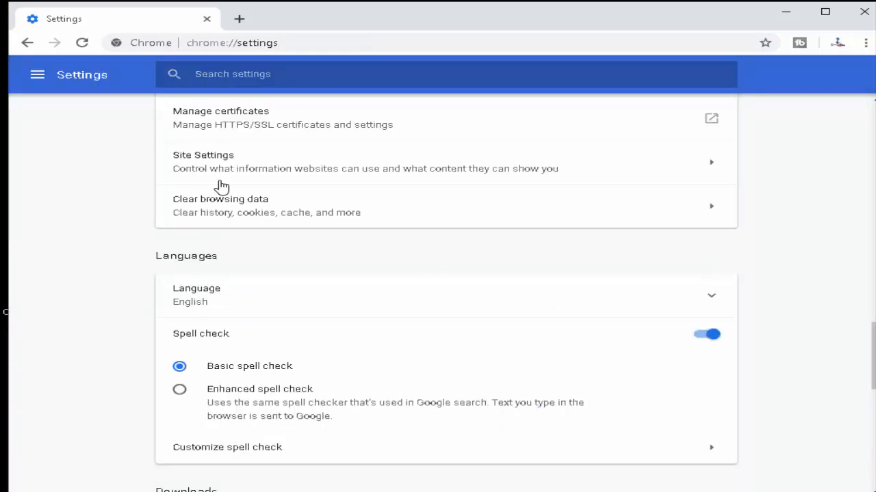
mouse_move(712, 169)
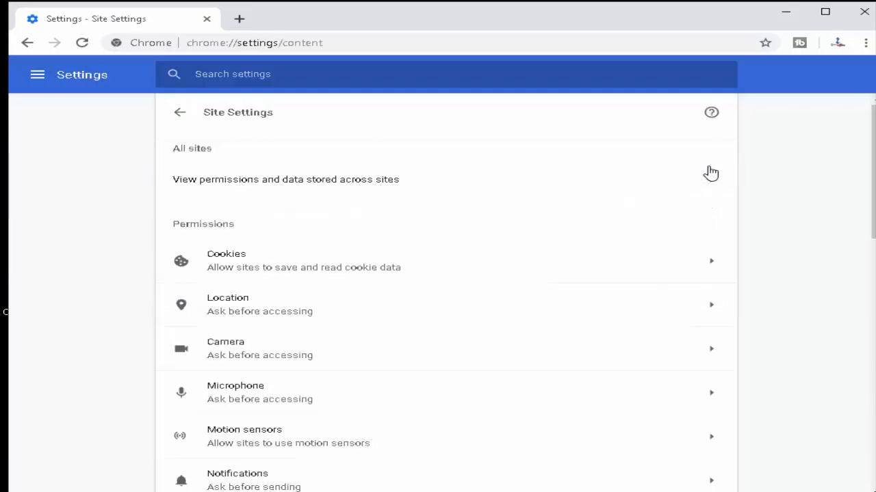
mouse_move(303, 249)
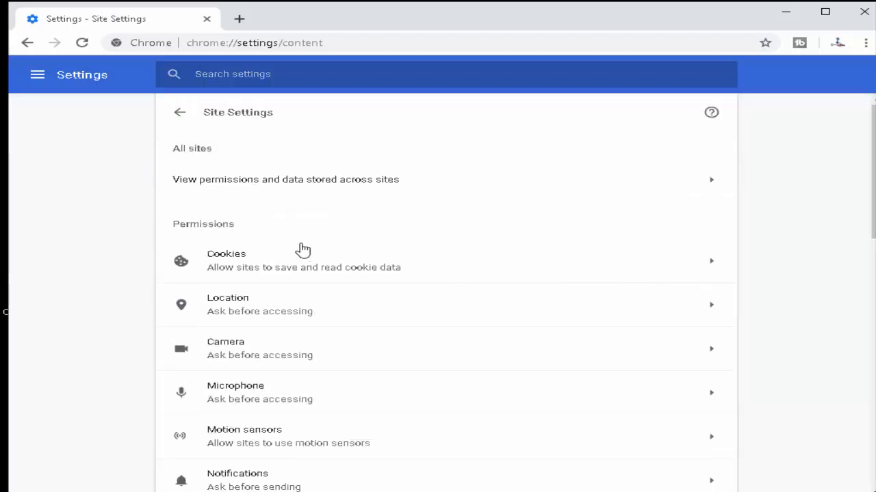
mouse_move(598, 261)
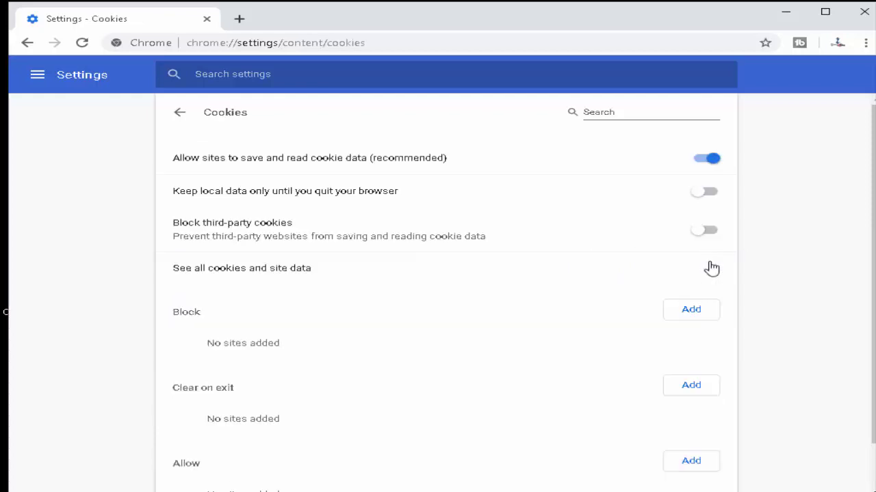
mouse_move(651, 300)
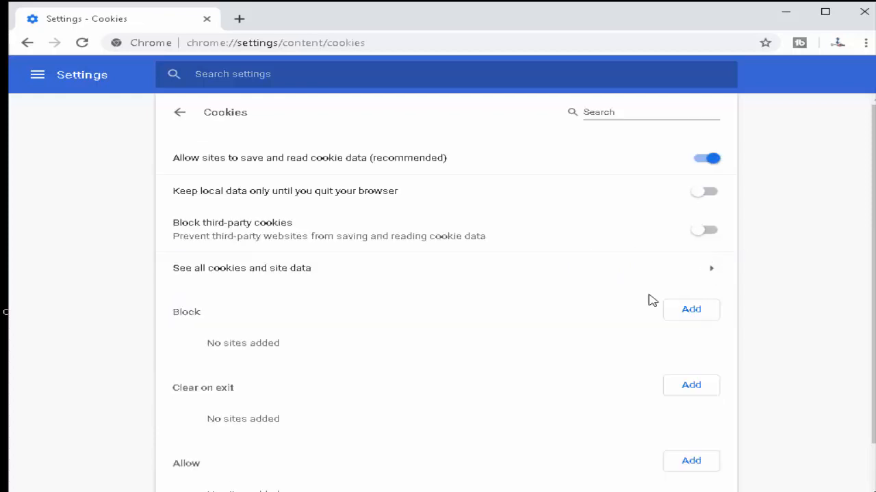
mouse_move(402, 282)
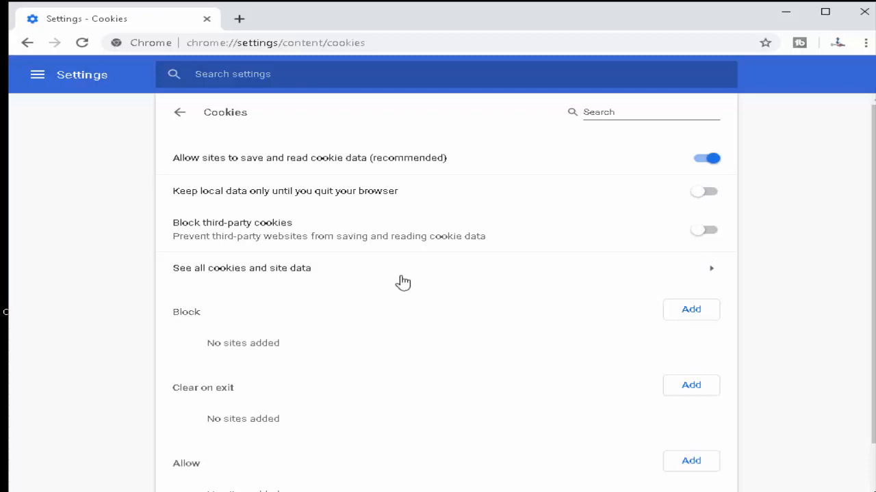
mouse_move(217, 238)
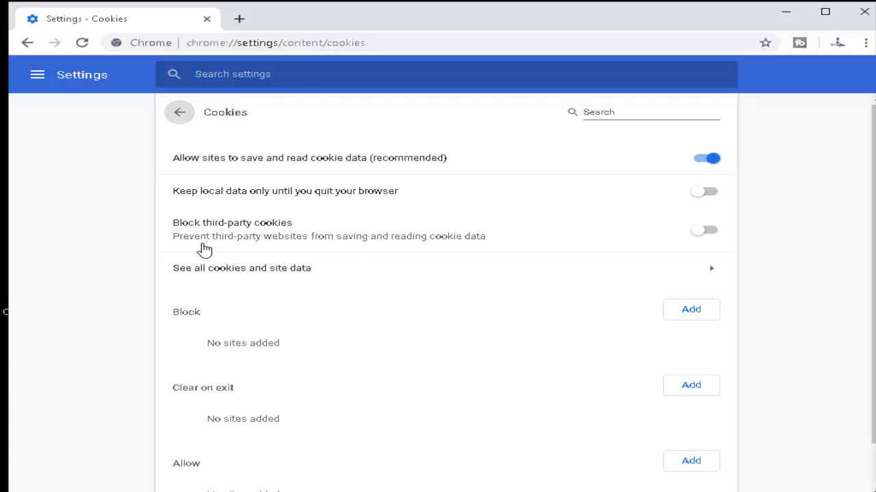
mouse_move(600, 246)
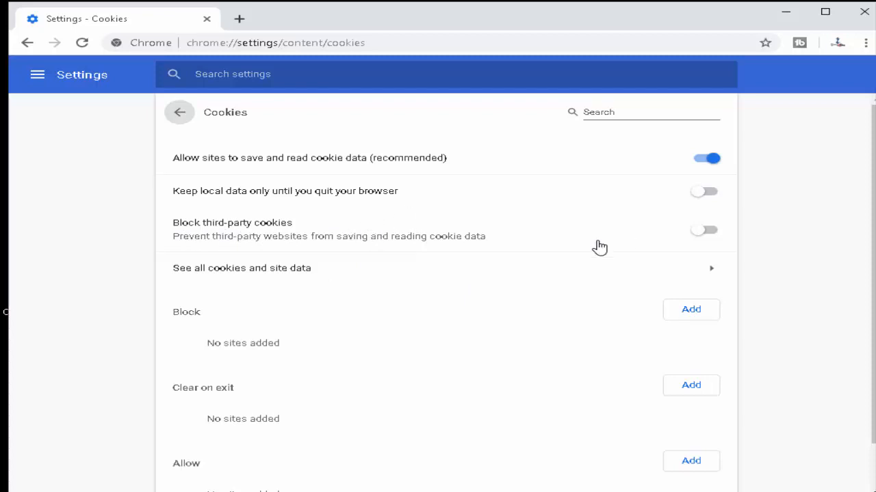
- Switch on the 'Block third-party cookies' toggle on Chrome's Cookies page
click(705, 230)
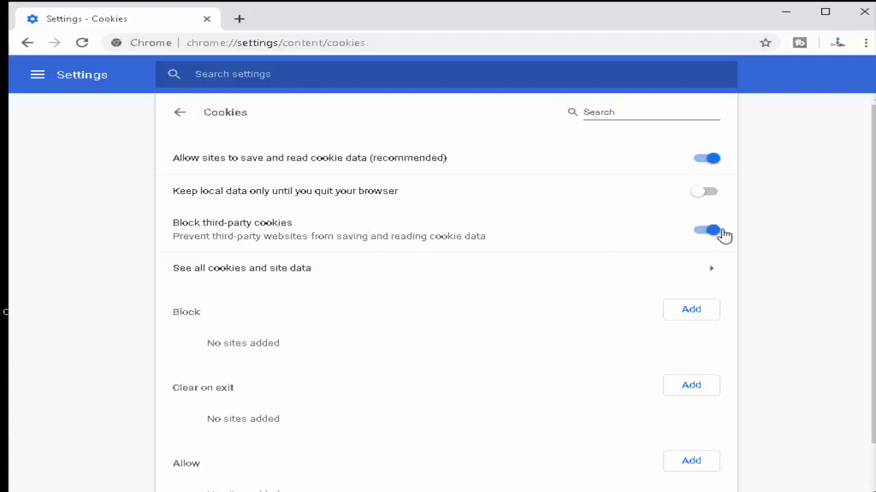